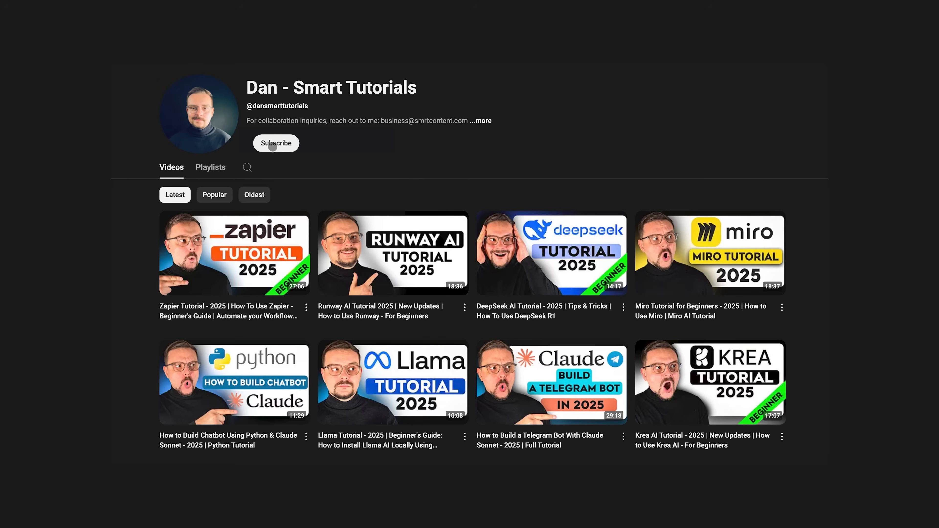
Subscribe to the Dan - Smart Tutorials channel from its channel page
left_click(276, 143)
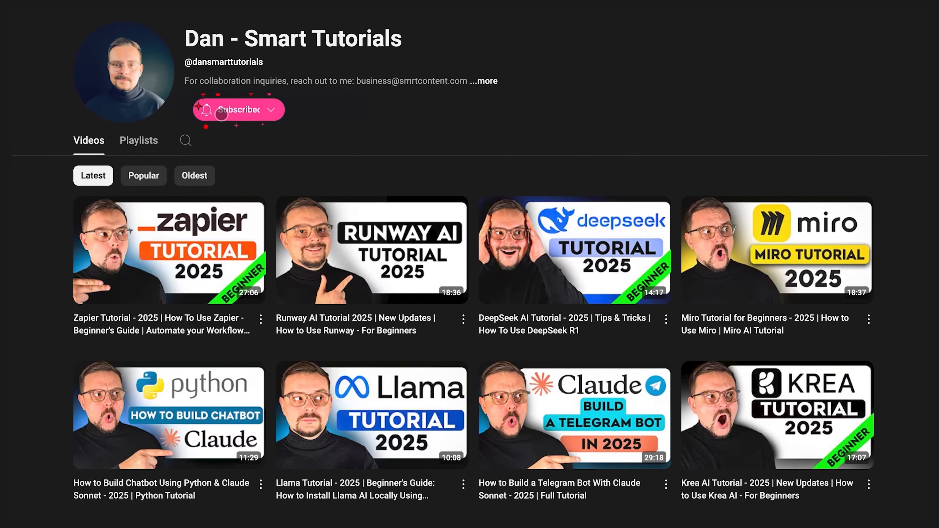